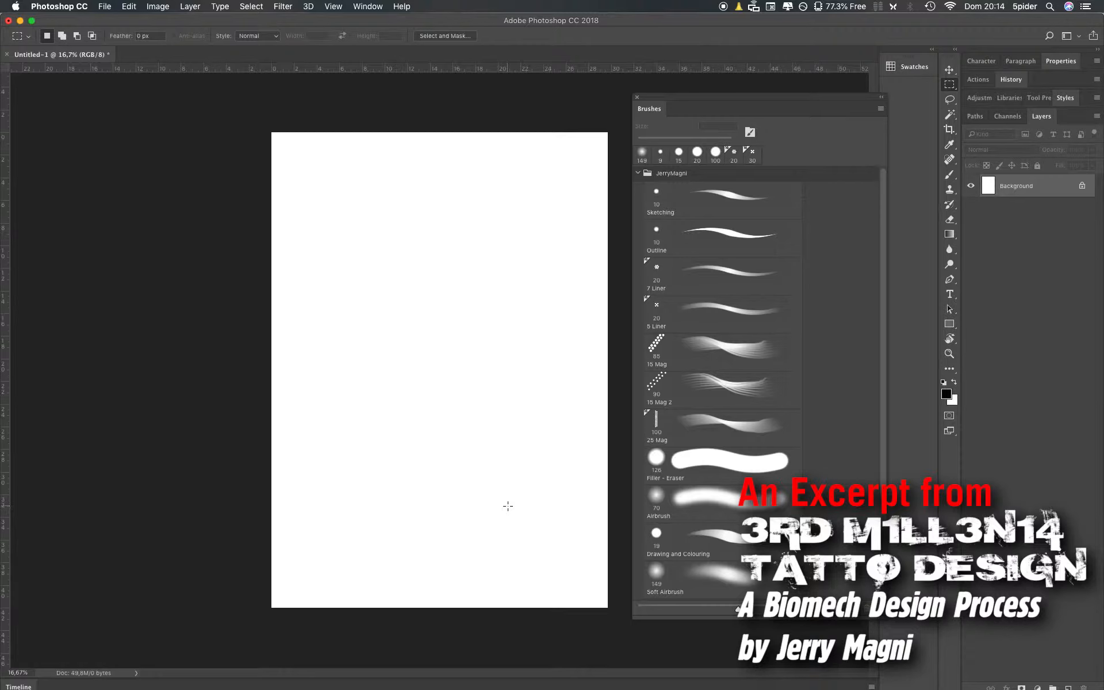
# Paint sweeping soft red strokes across the blank canvas with the Soft Airbrush preset
pyautogui.click(691, 577)
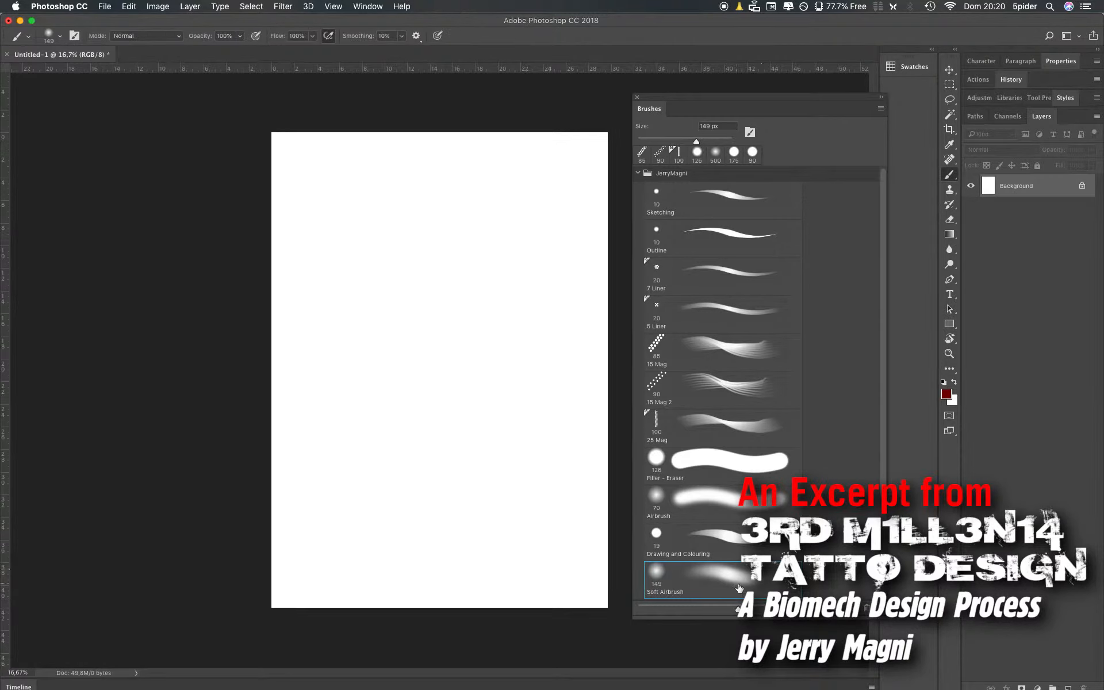
pyautogui.moveTo(468, 184)
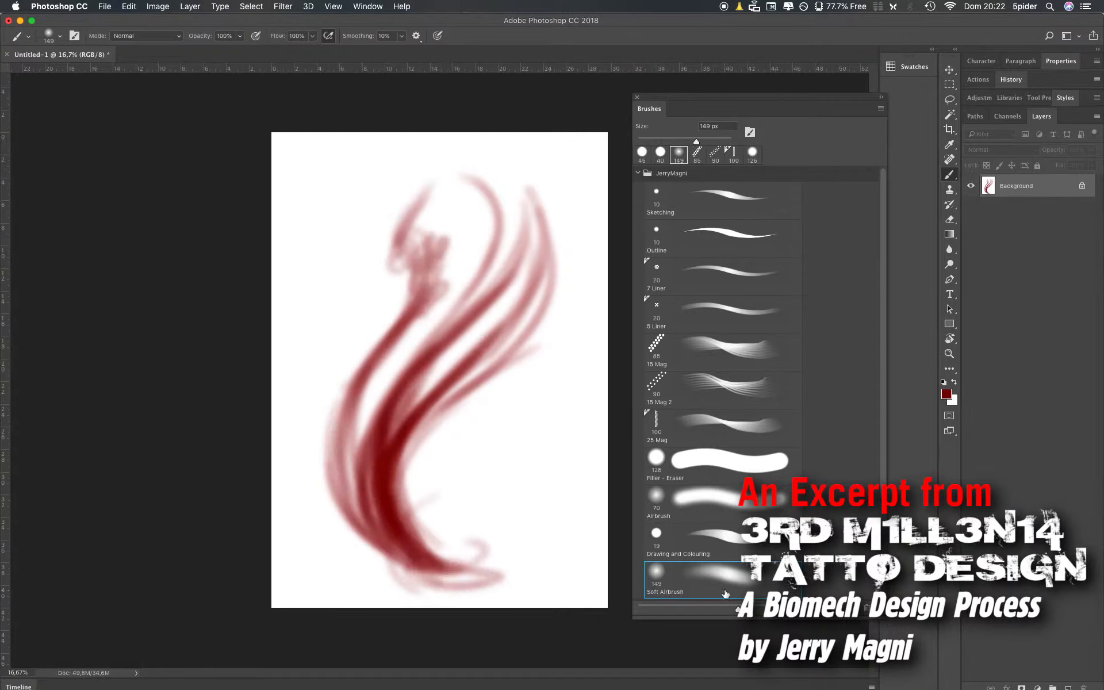
# Add a crisp dark red stroke through the swirl with the Drawing and Colouring preset
pyautogui.click(710, 540)
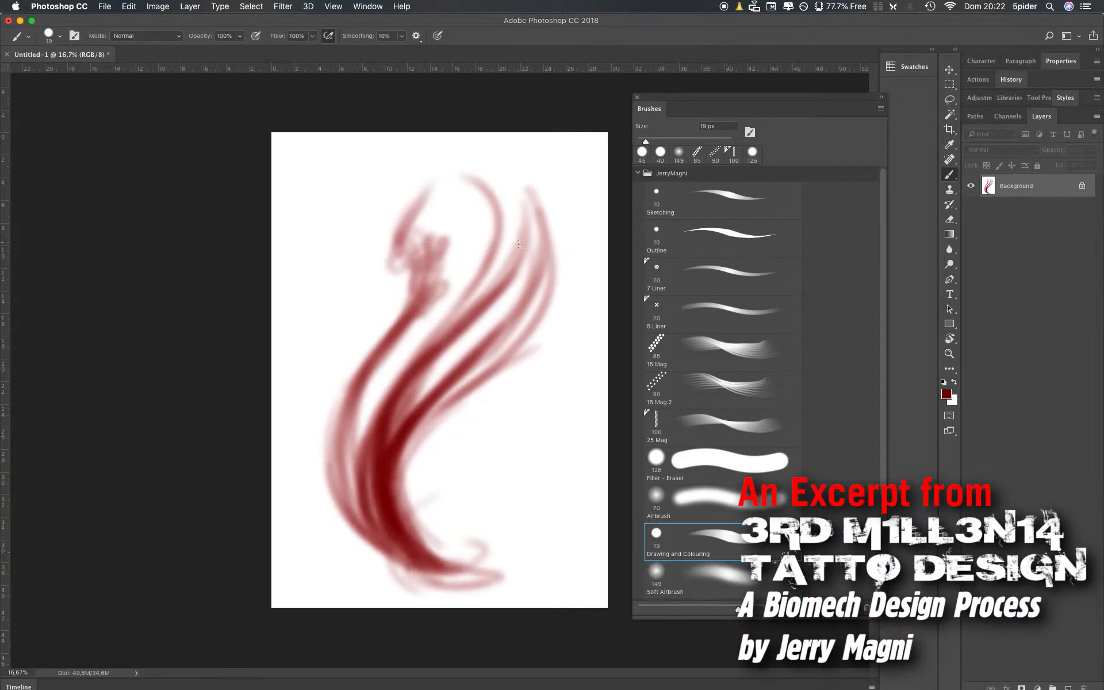
pyautogui.click(642, 152)
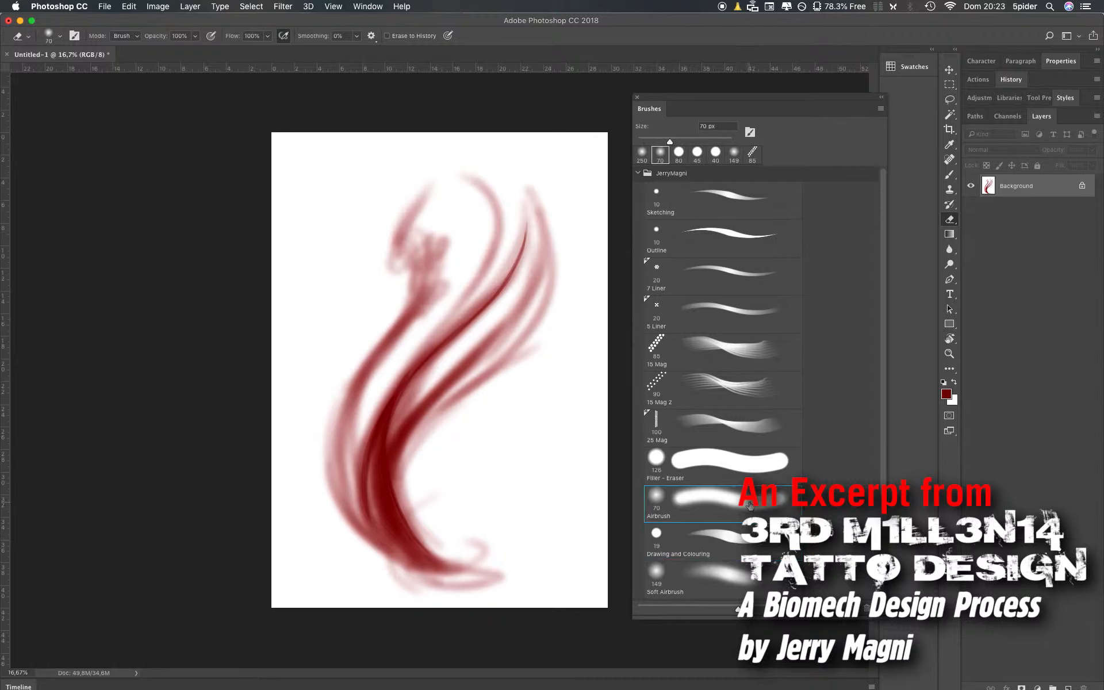
pyautogui.moveTo(556, 343)
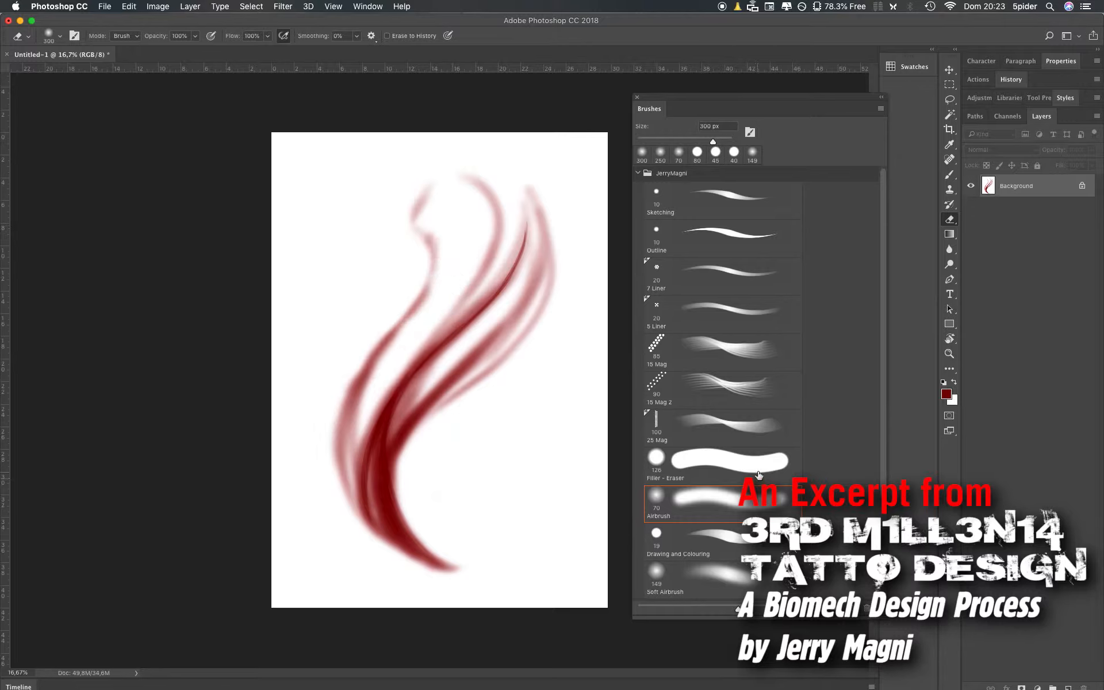
# Erase the stray wisps around the red swirl with the Filler - Eraser preset
pyautogui.click(722, 465)
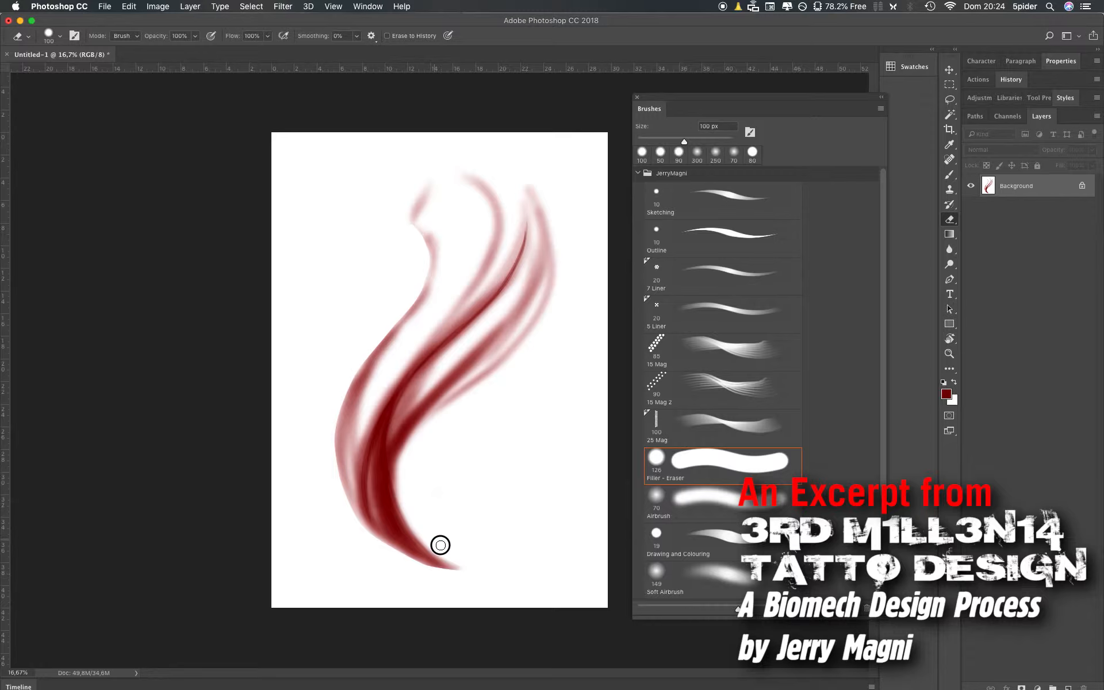
# Paint streaky red strokes with the 25 Mag and 15 Mag 2 presets, adding a thin curve on the right
pyautogui.click(722, 461)
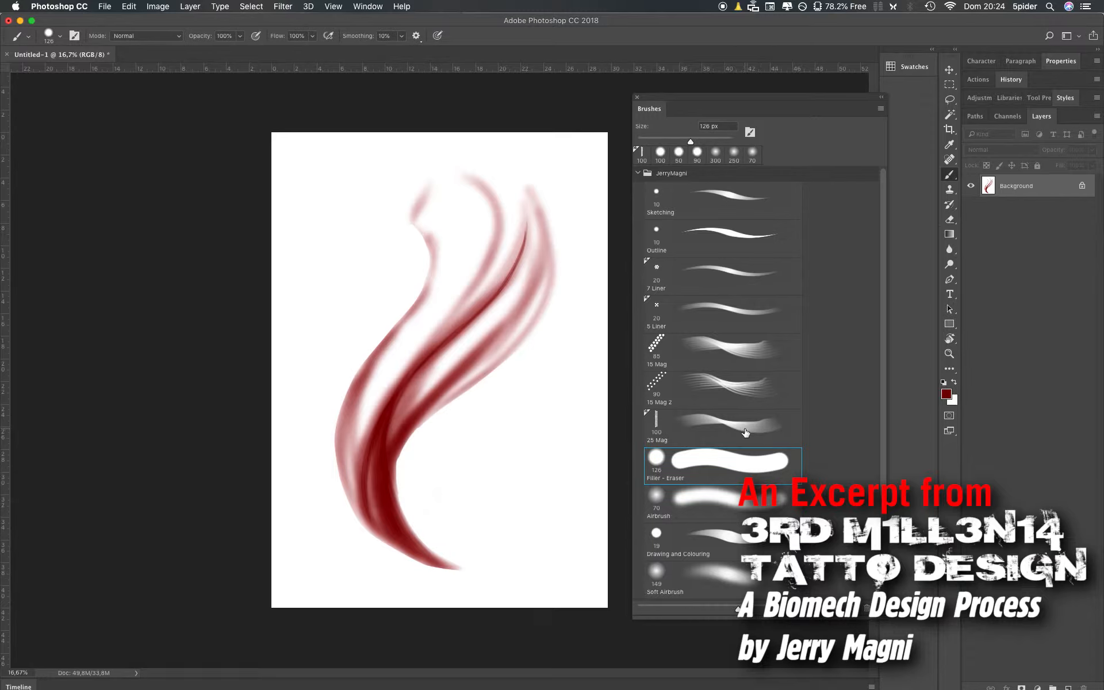
pyautogui.click(739, 428)
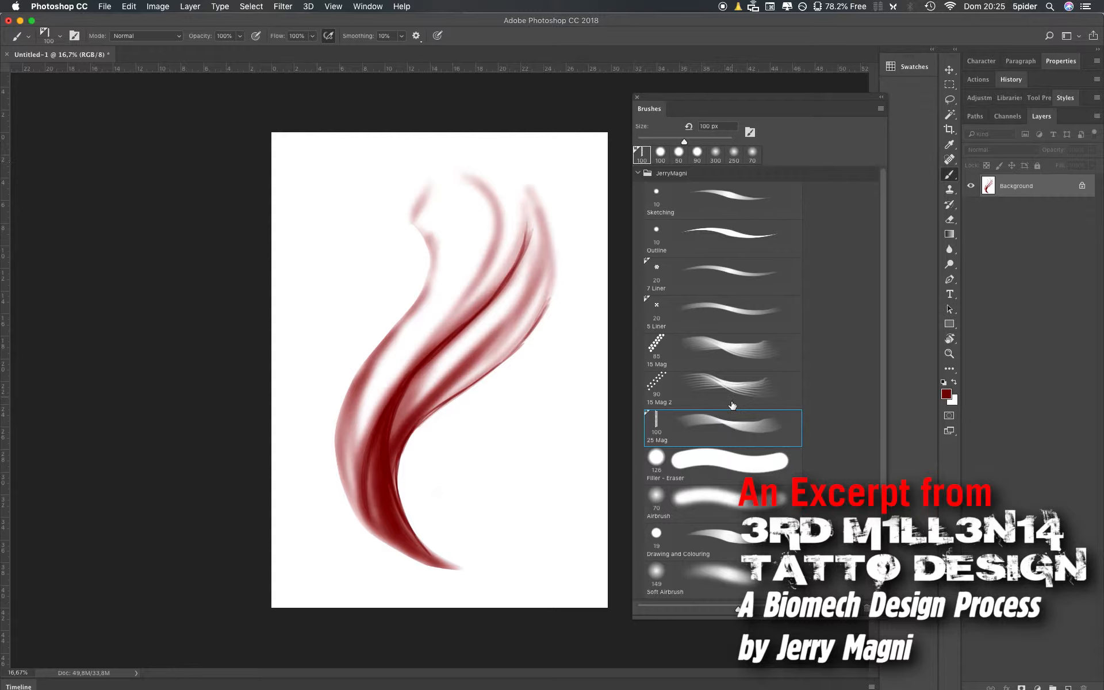
pyautogui.click(733, 390)
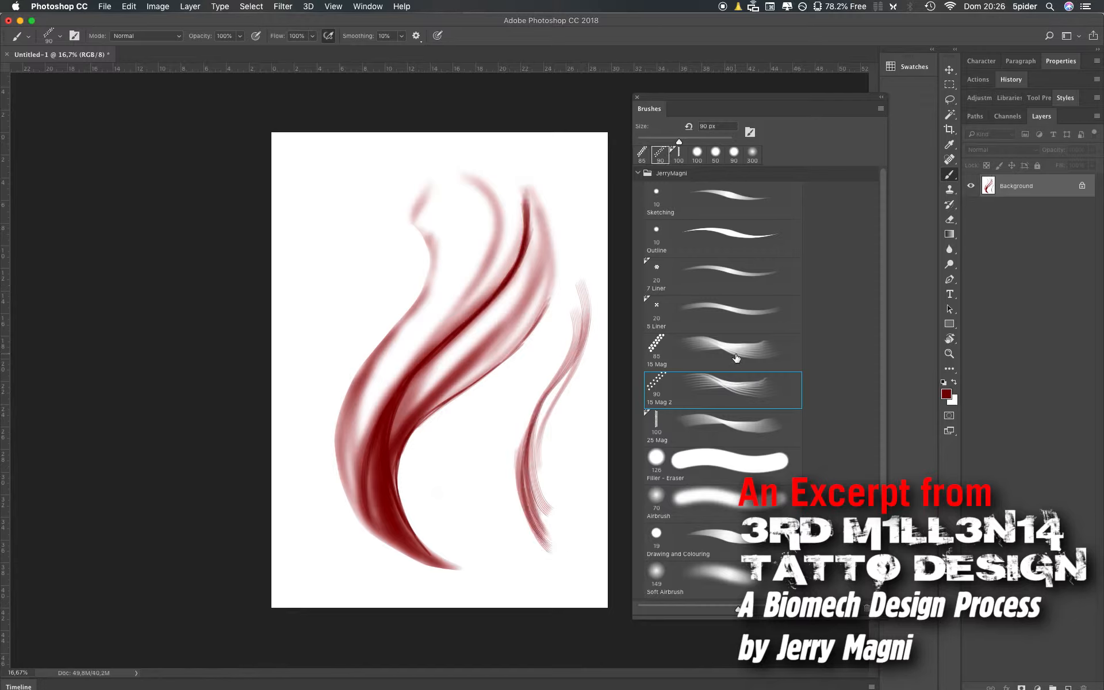
# Darken the upper-left and central swirls with textured 15 Mag strokes
pyautogui.click(721, 352)
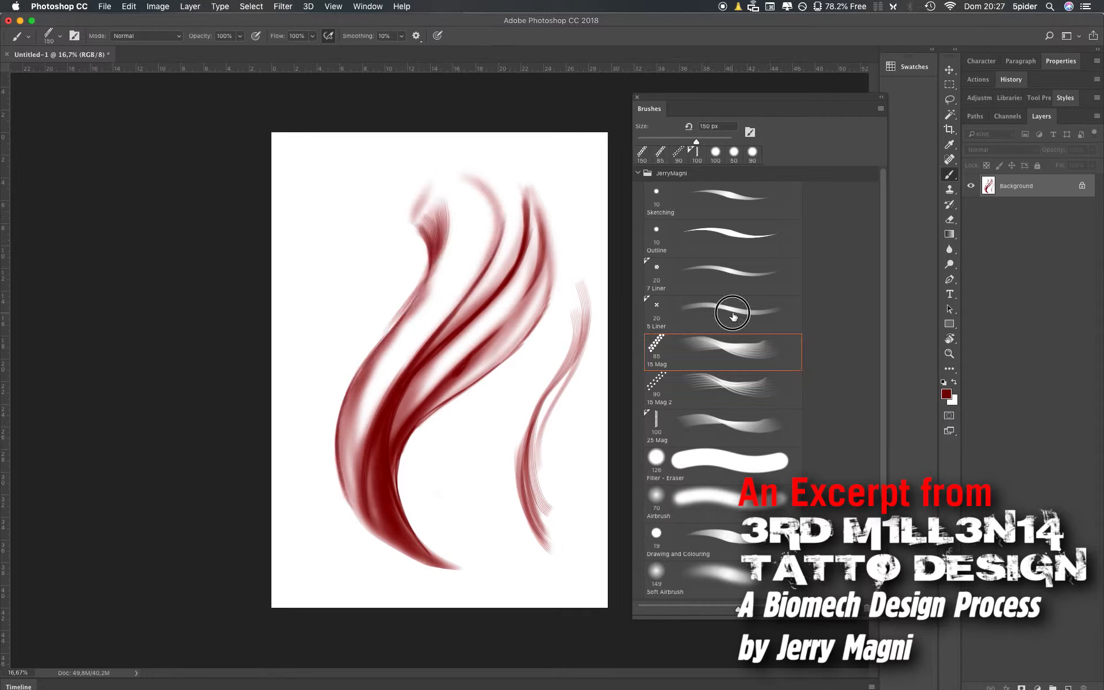
# Scratch fine white 8 Liner lines into the lower swirl, then ready the 7 Liner in red
pyautogui.click(732, 314)
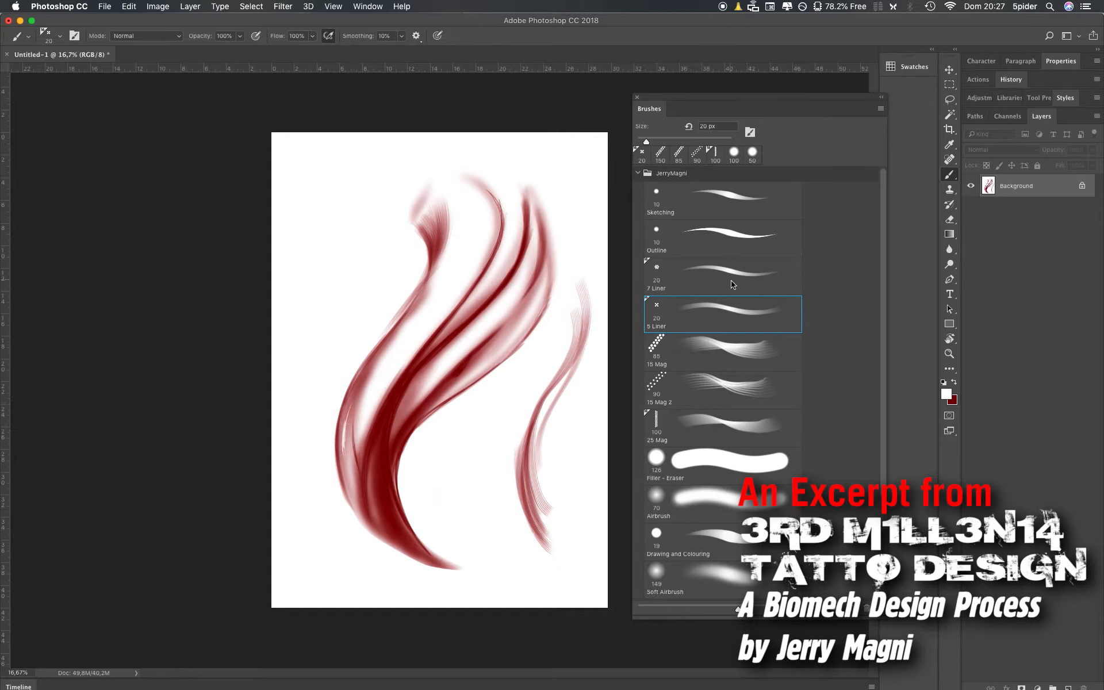
pyautogui.click(722, 277)
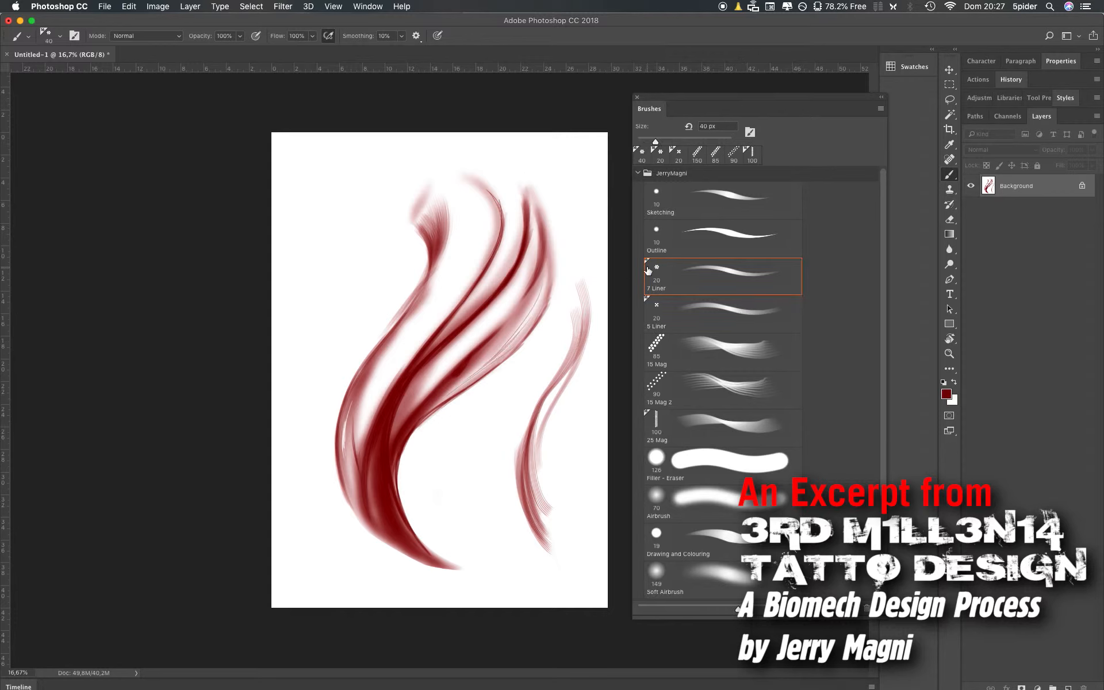
# Draw a thin dark red biomech contour on the left with the Outline preset
pyautogui.click(722, 238)
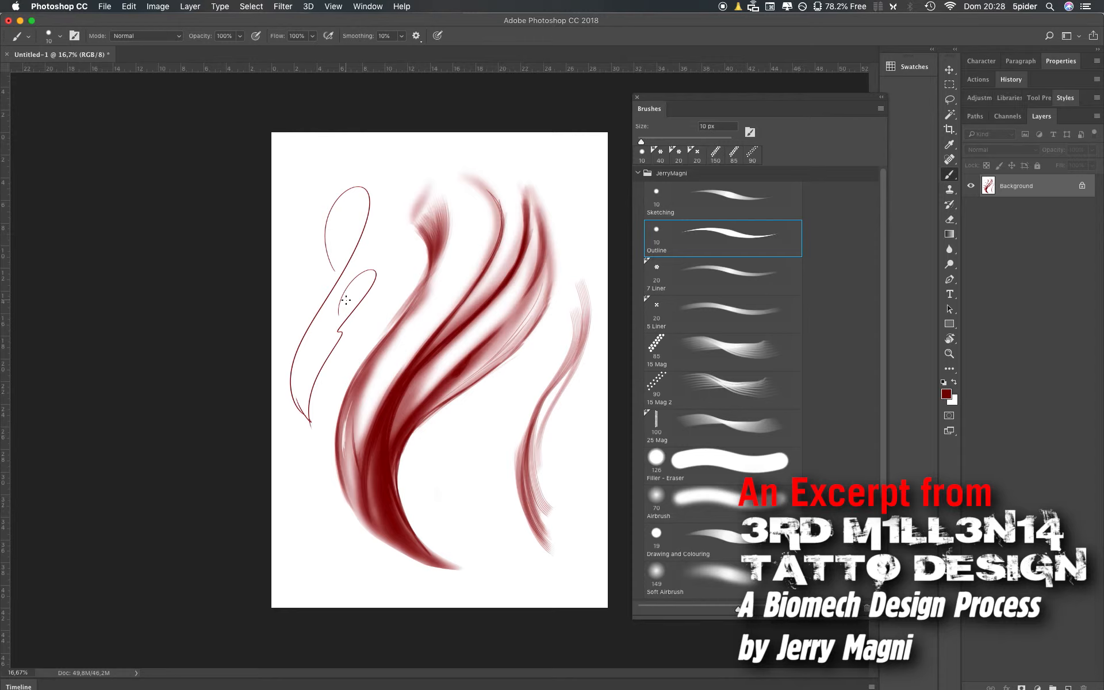
pyautogui.moveTo(414, 210)
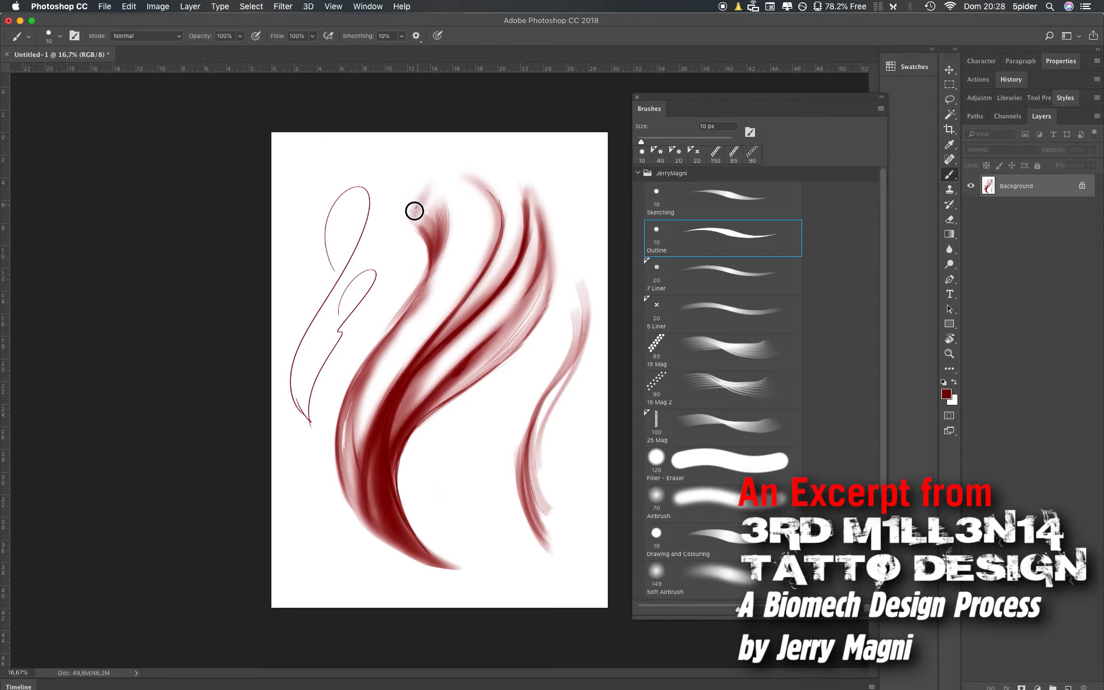